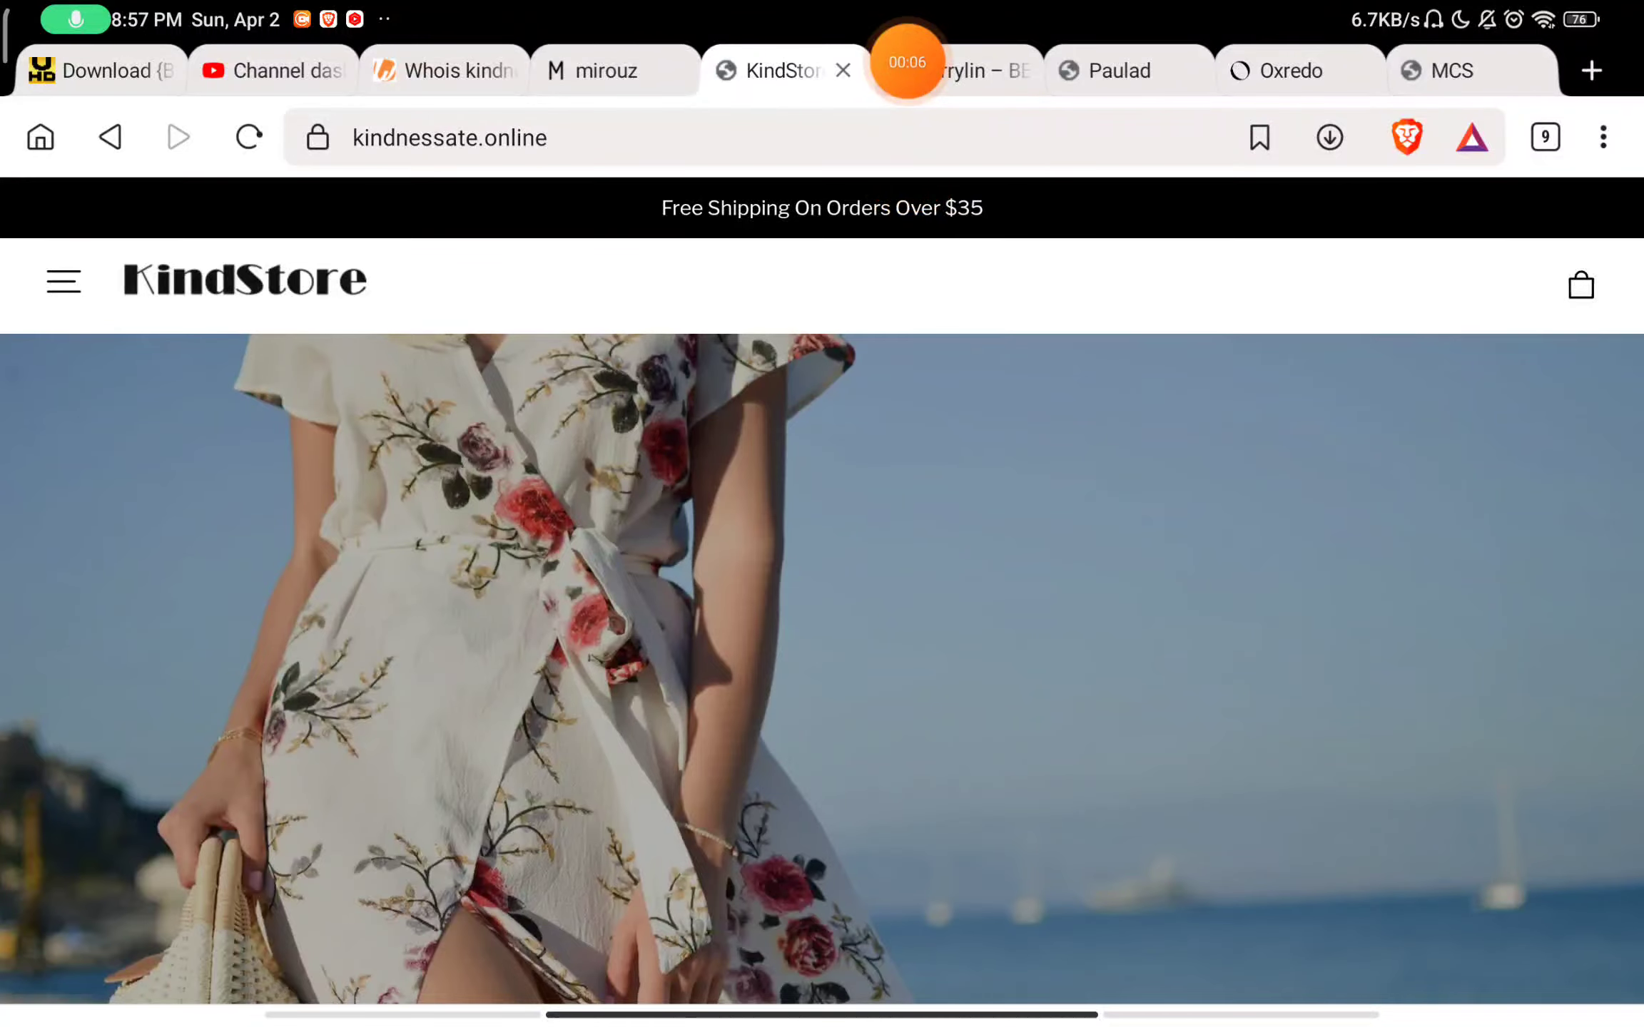
Step: Scroll through the KindStore About Us page down to the footer Info links
scroll(down, 3)
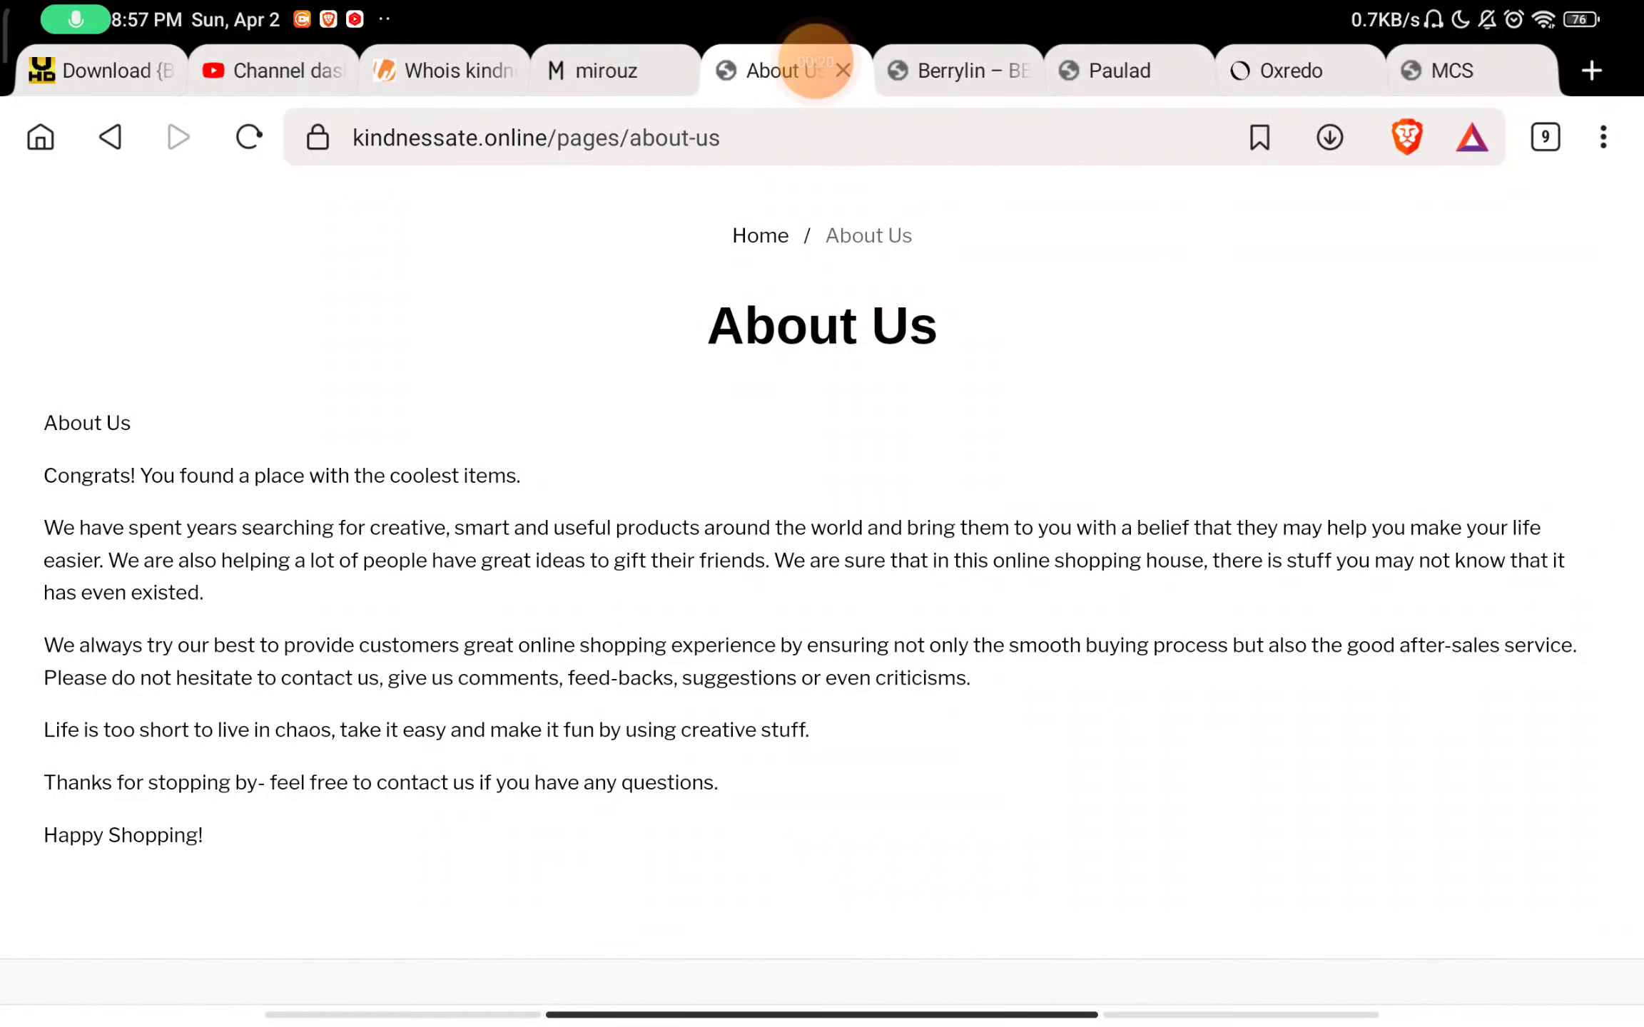
scroll(down, 3)
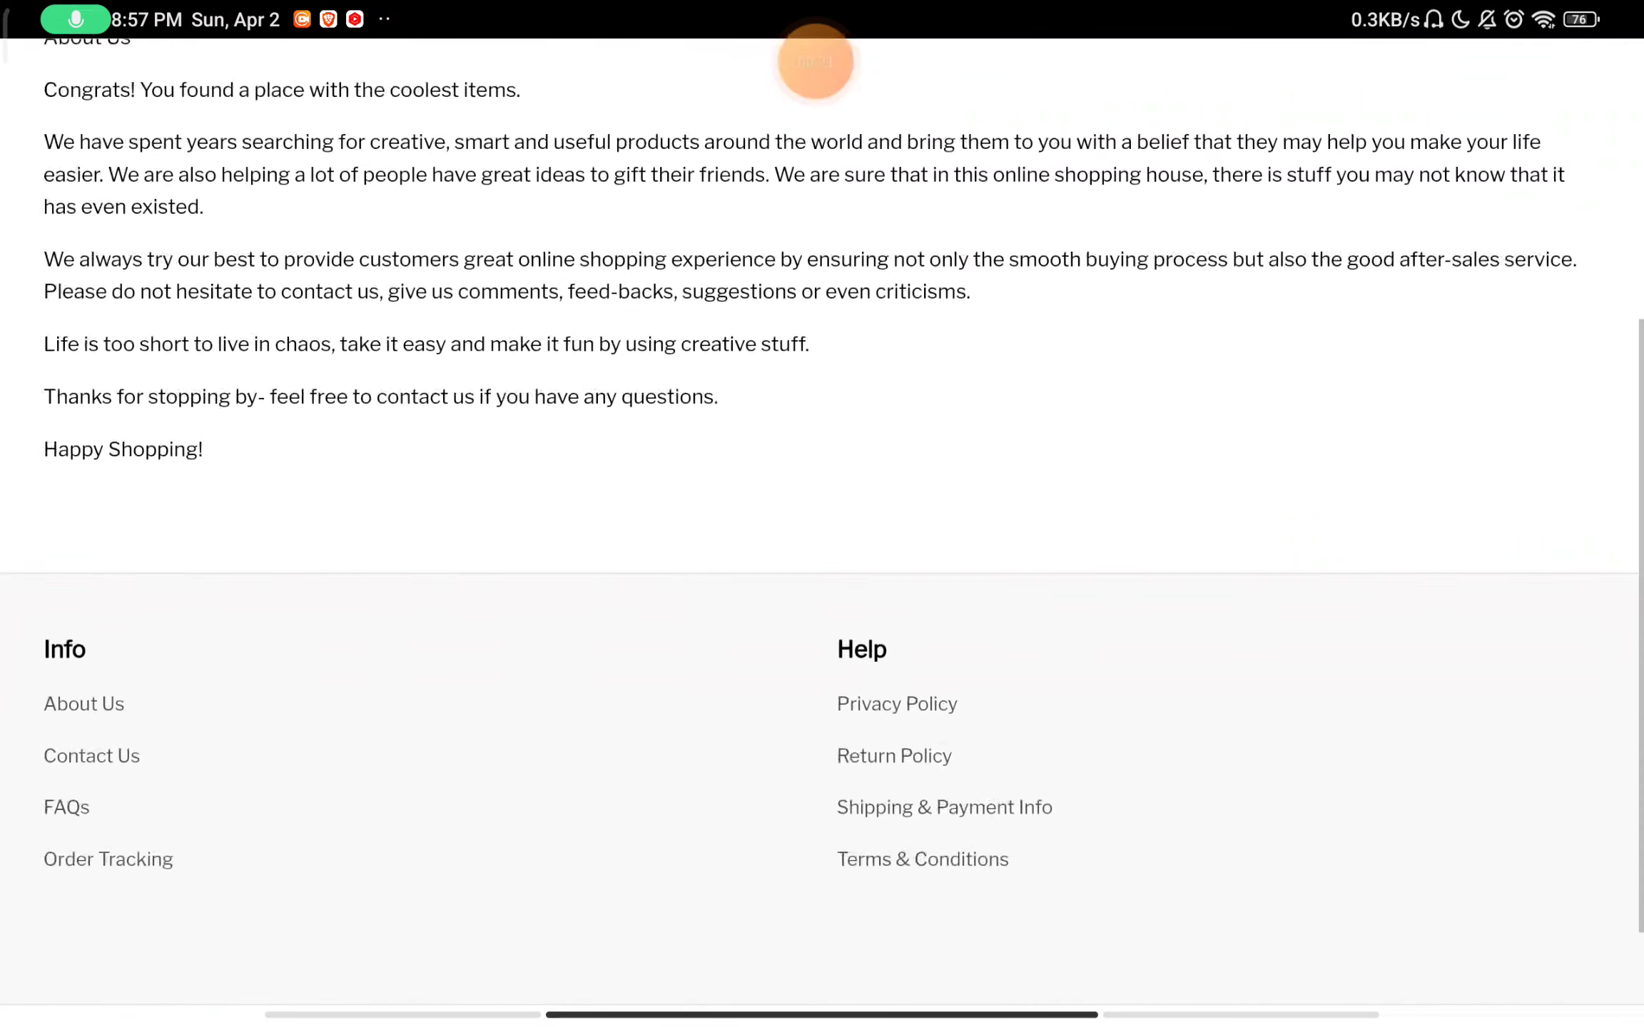
Step: Go to Contact Us from the footer and read the London address and company number
click(91, 756)
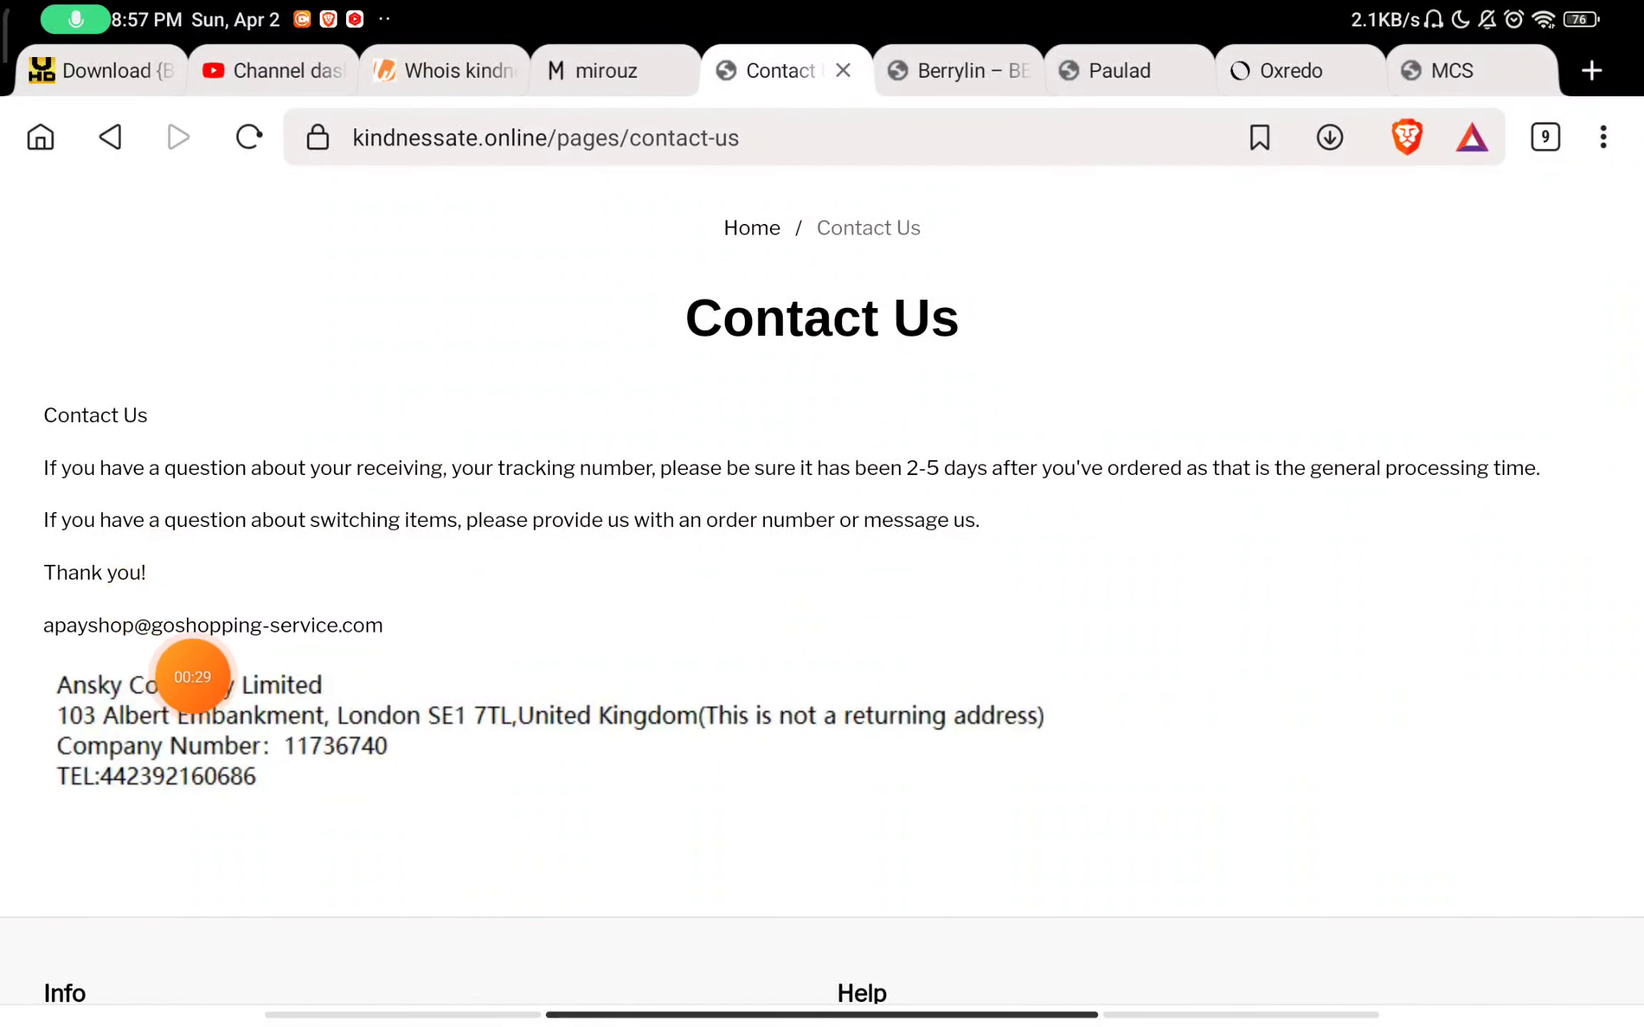
scroll(down, 3)
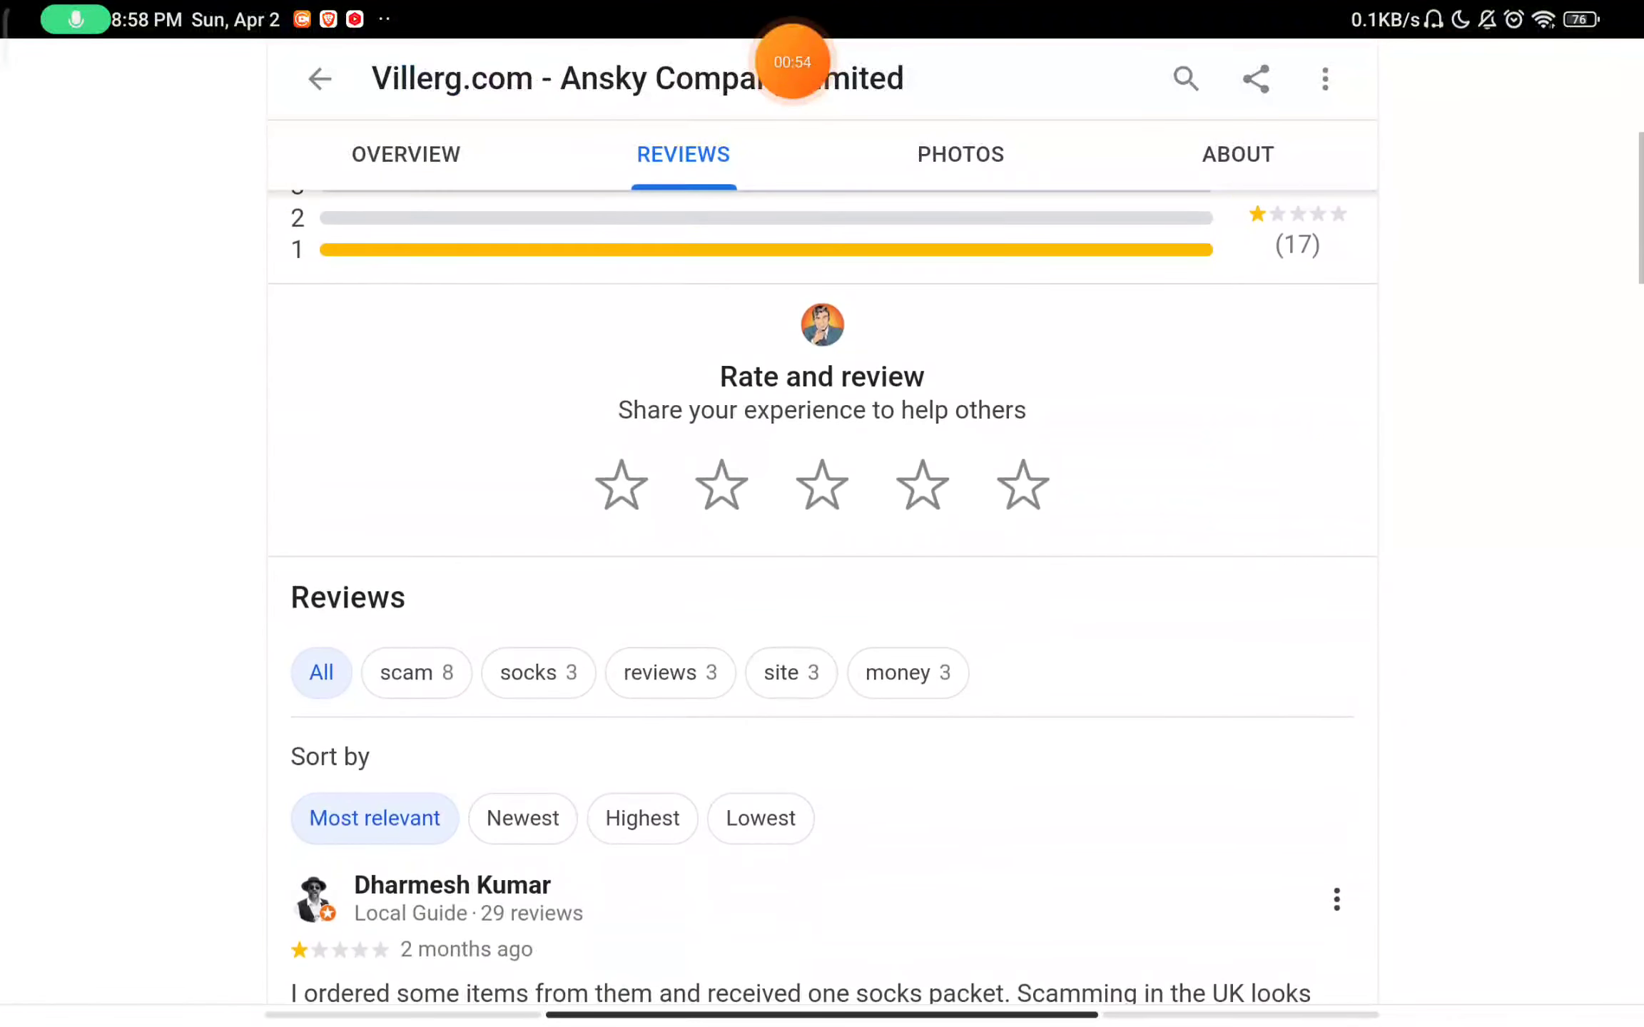
Step: Scroll through the one-star Google Maps reviews for Ansky Company Limited
scroll(down, 3)
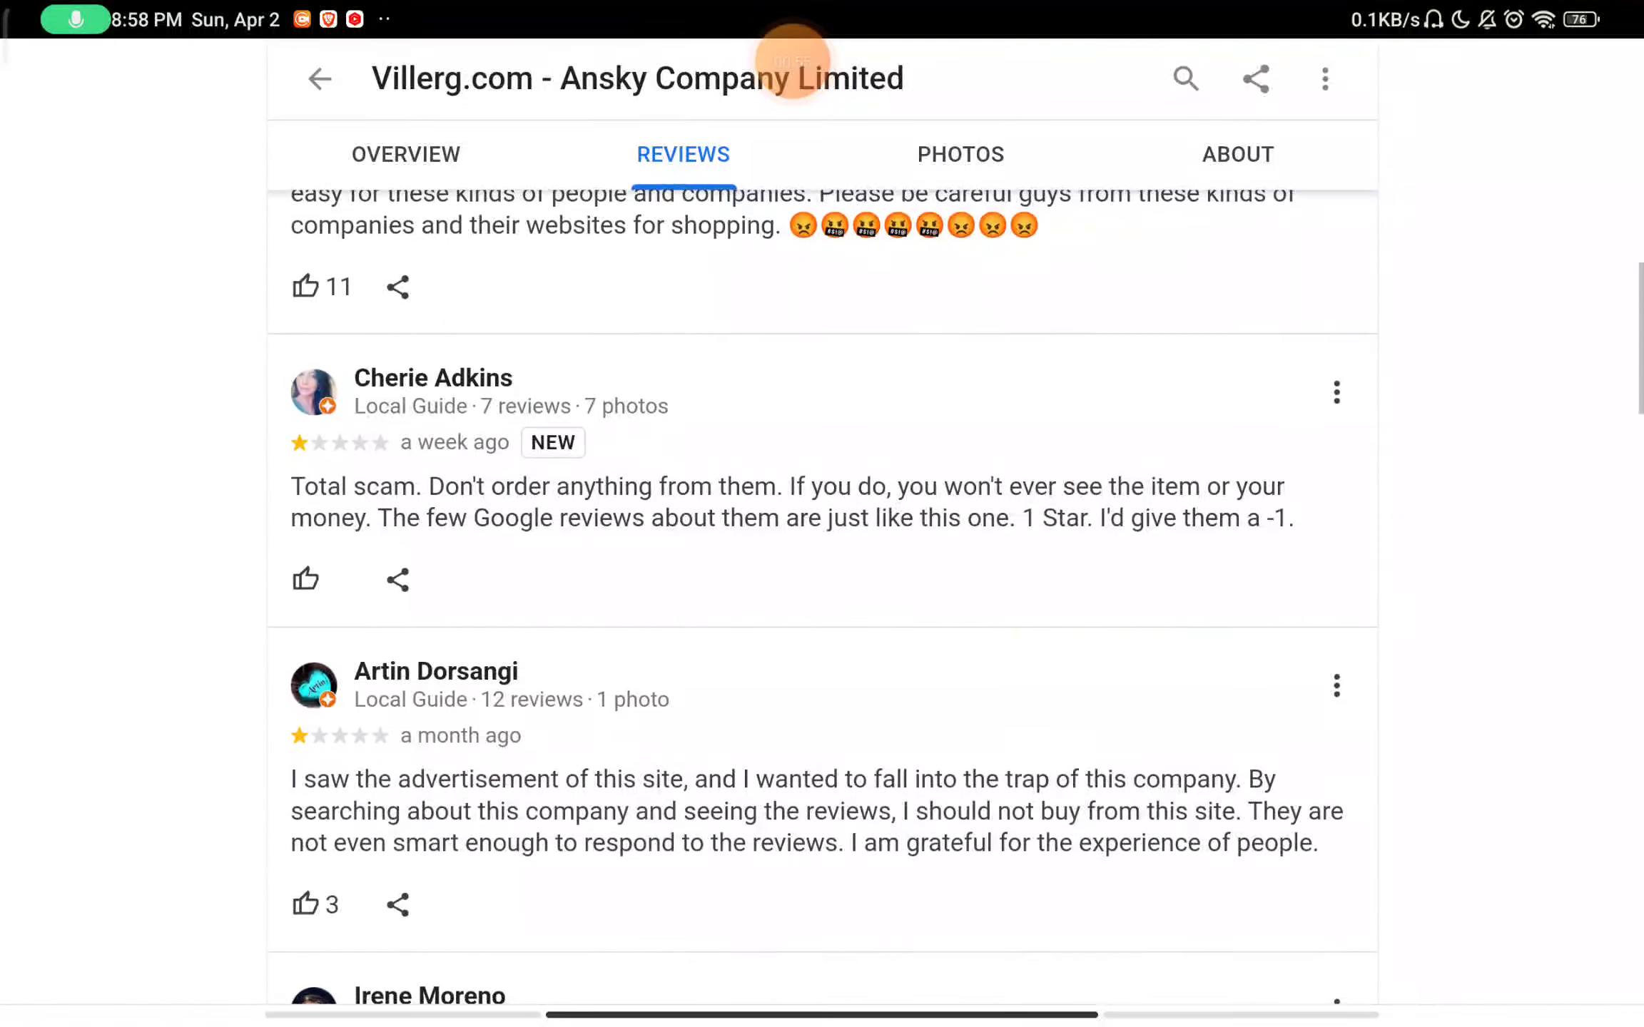